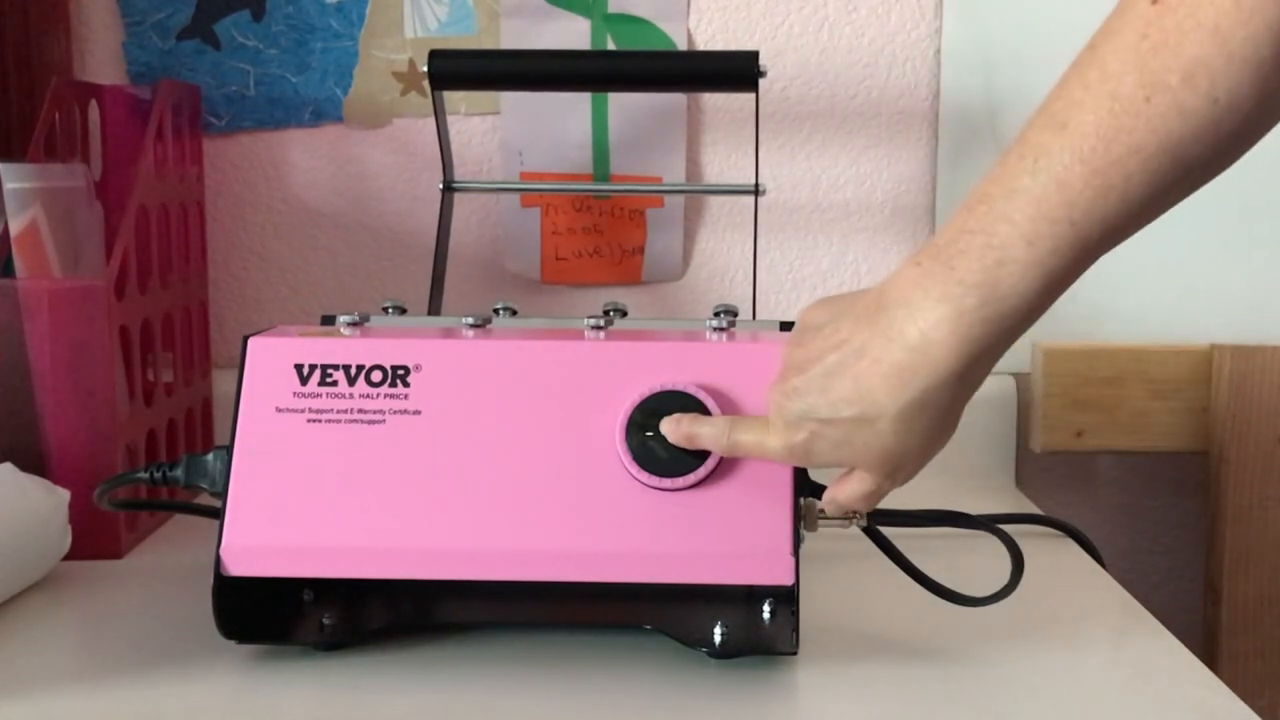
pyautogui.click(675, 425)
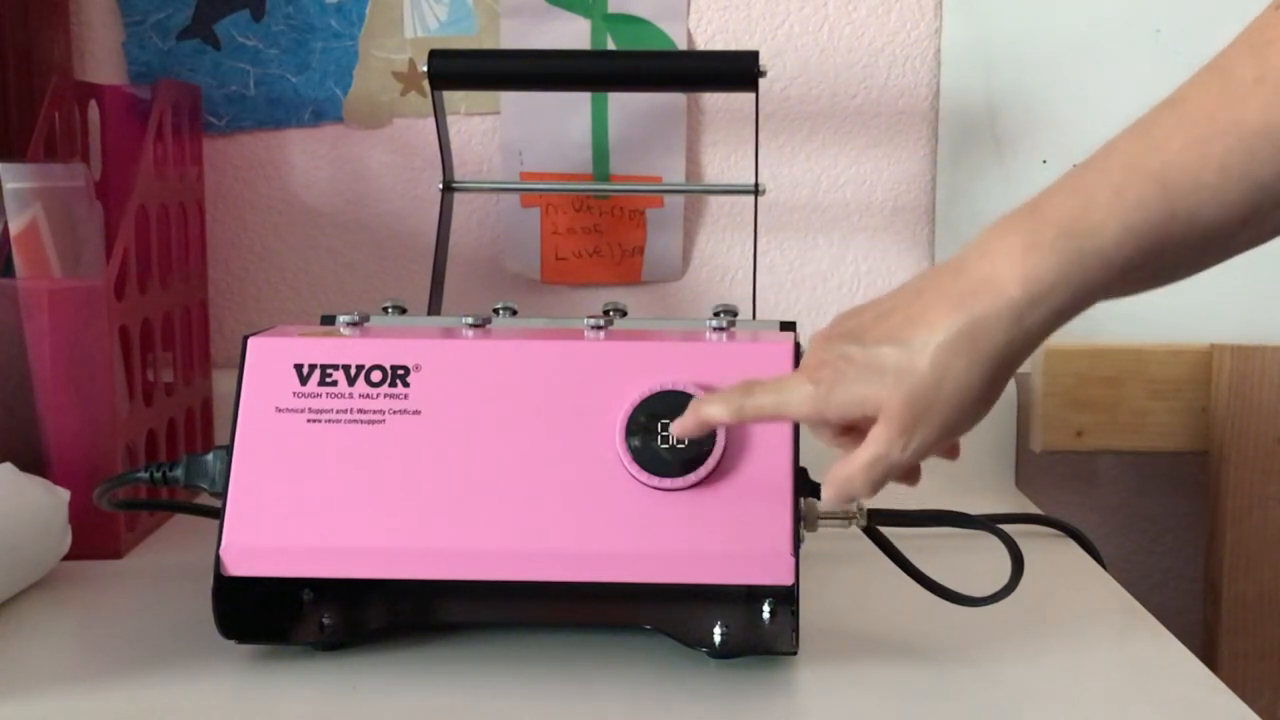
pyautogui.click(675, 430)
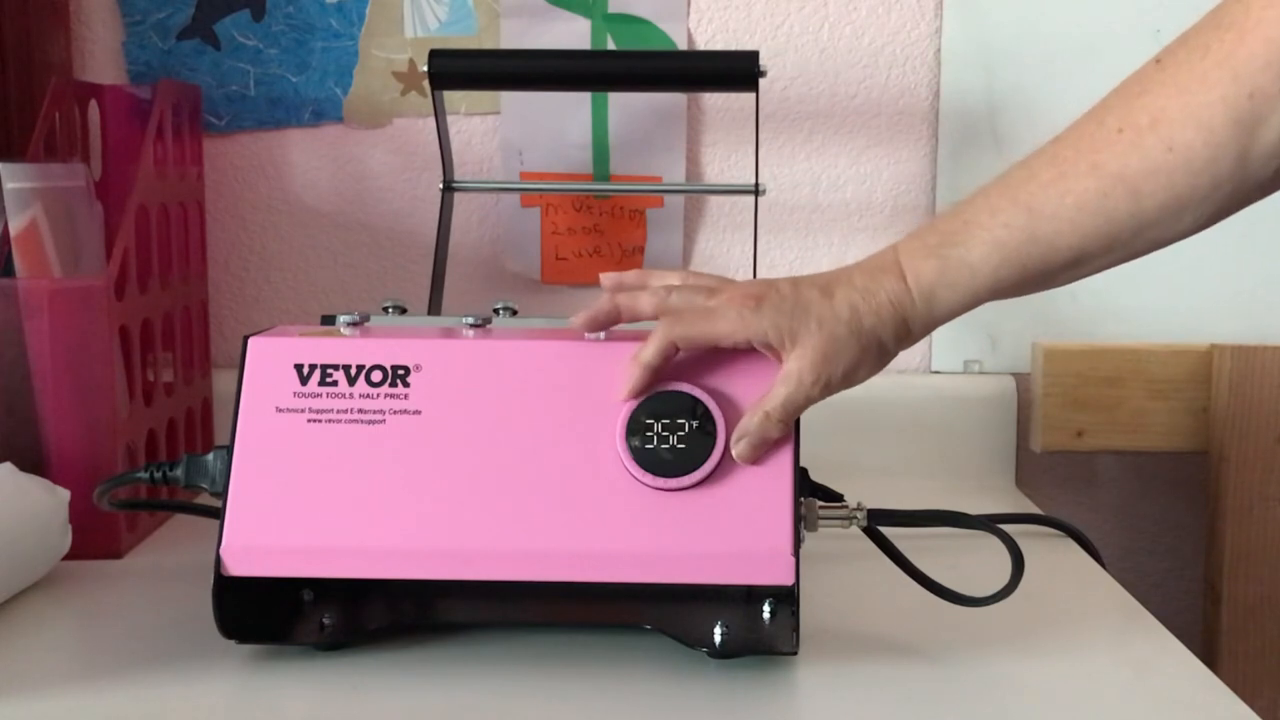
pyautogui.click(670, 435)
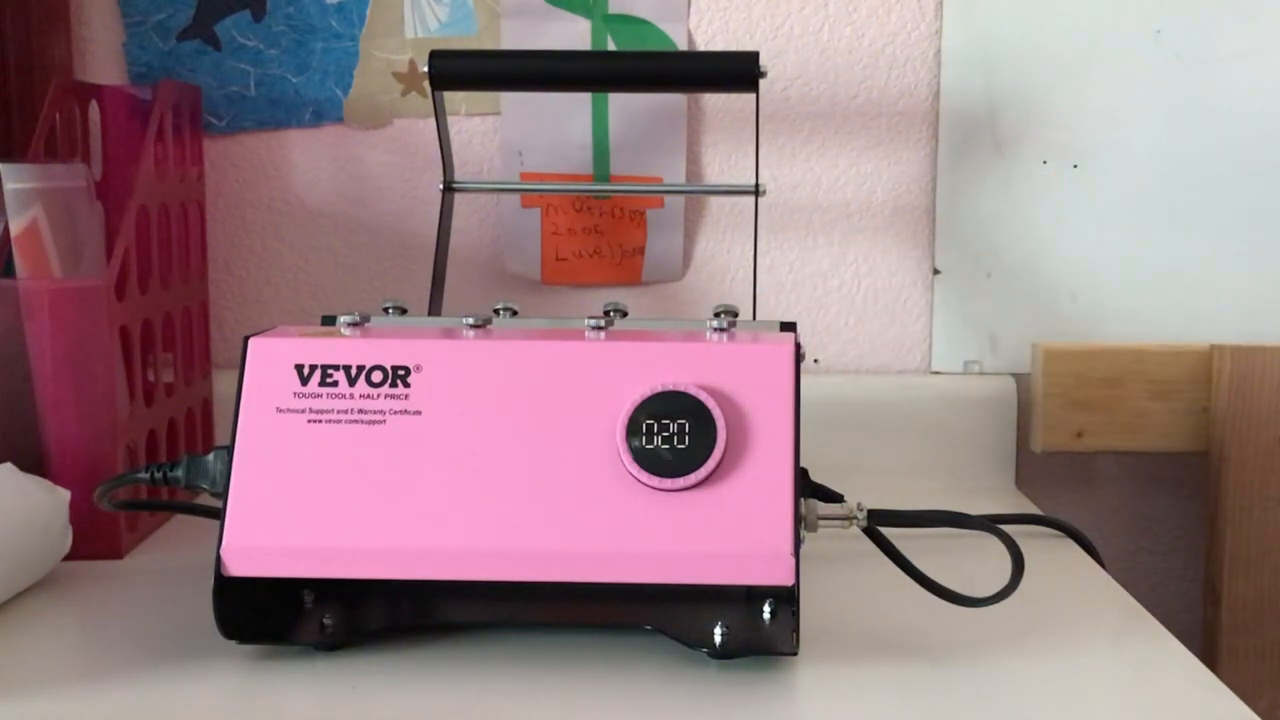
pyautogui.click(675, 432)
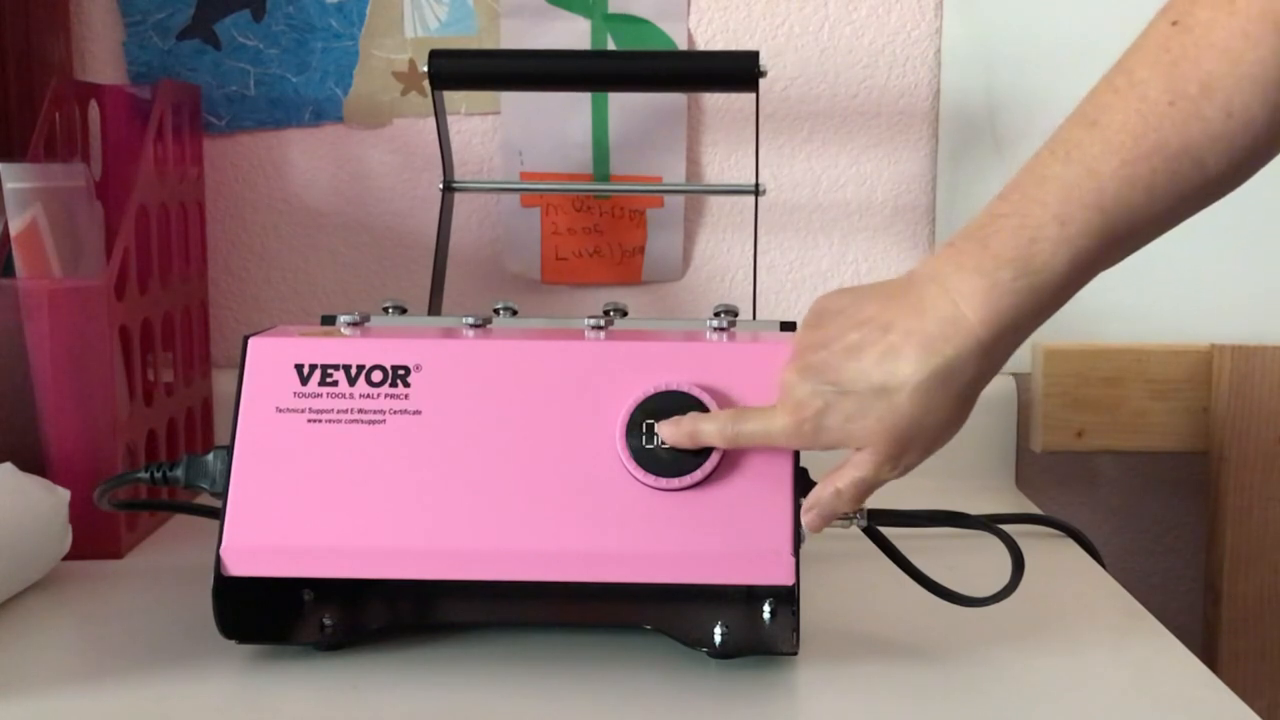
pyautogui.click(675, 430)
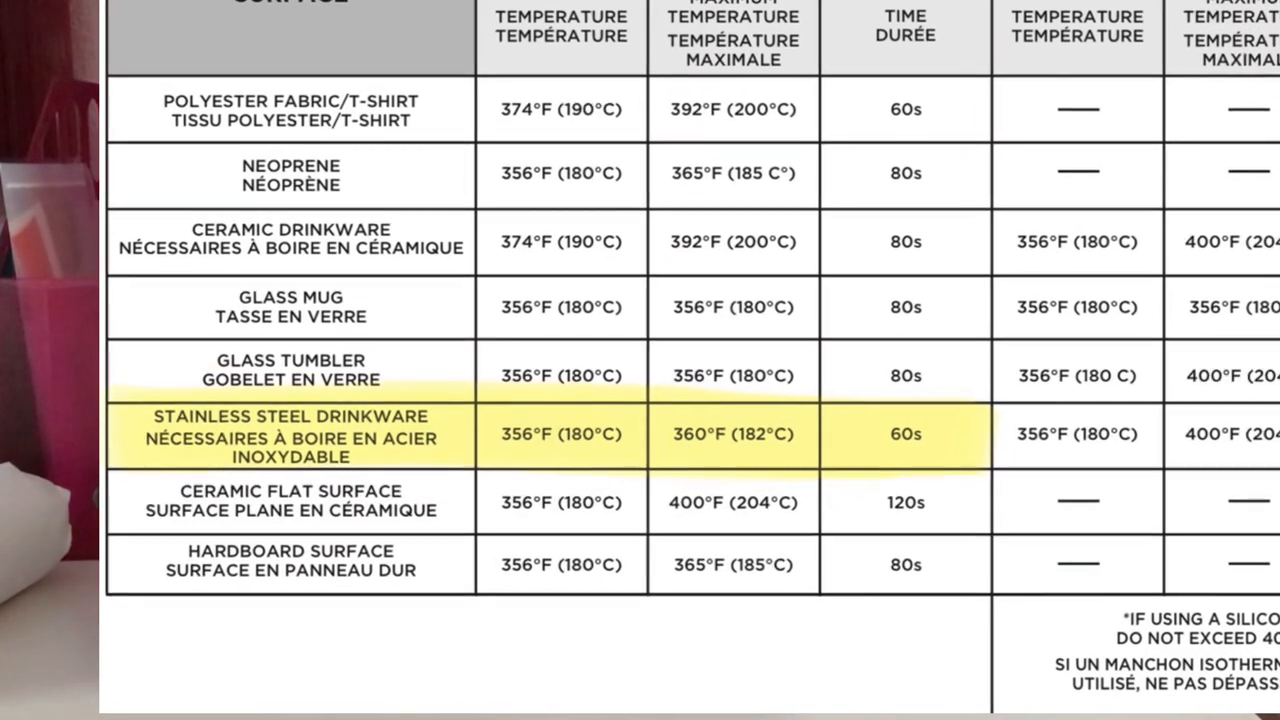
pyautogui.scroll(-3)
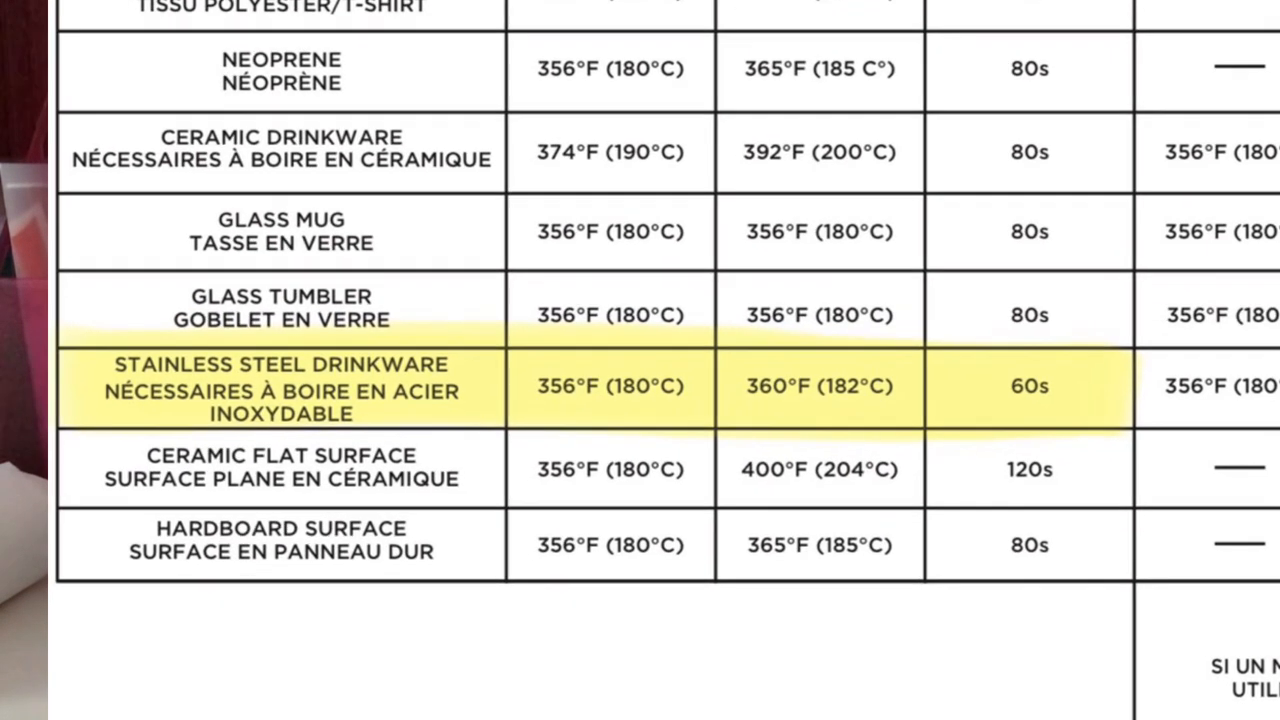